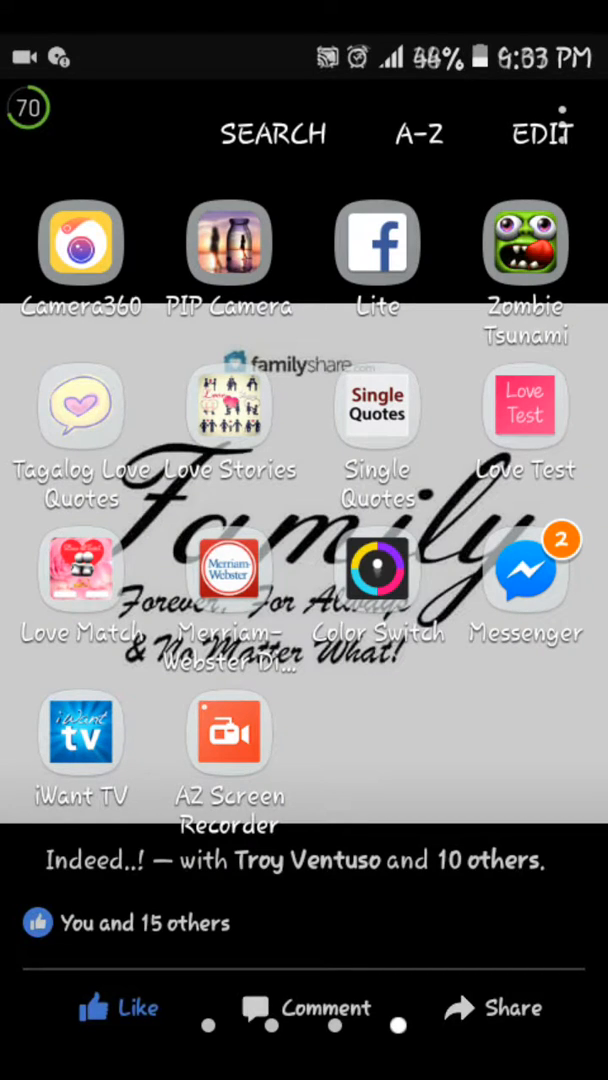
- Launch Color Switch from the app drawer to reach its main menu
click(376, 570)
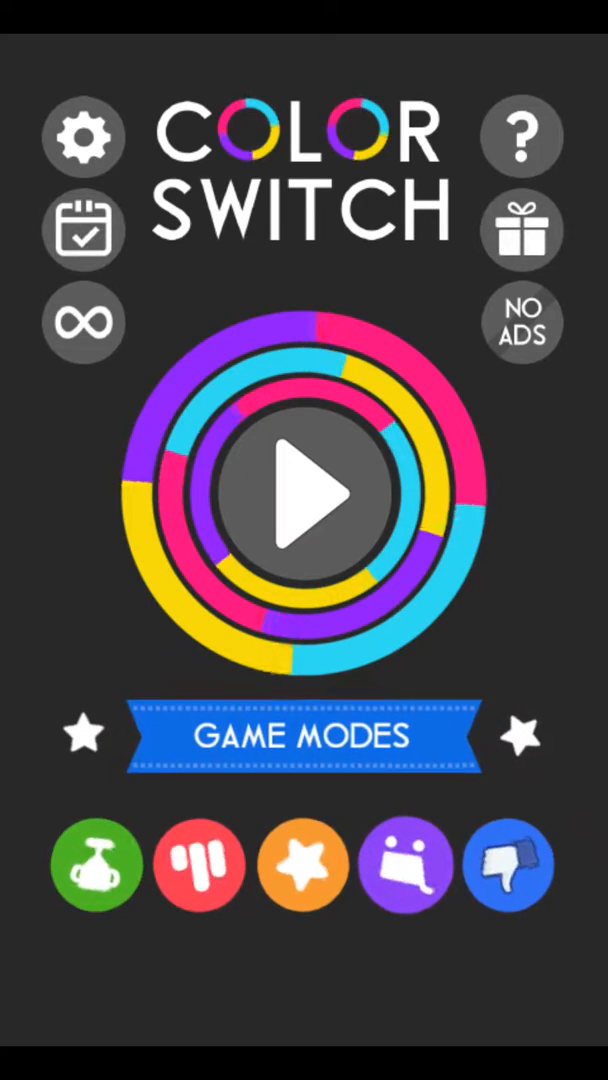
- Play rounds scoring 2 then 1 against best score 11, restarting after each game over
click(304, 490)
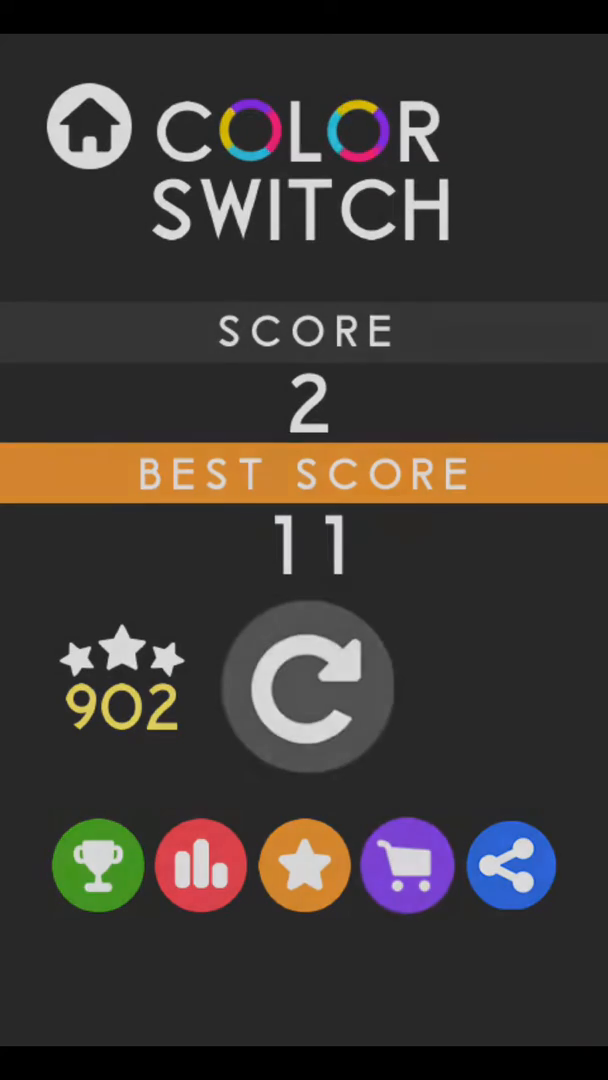
click(304, 688)
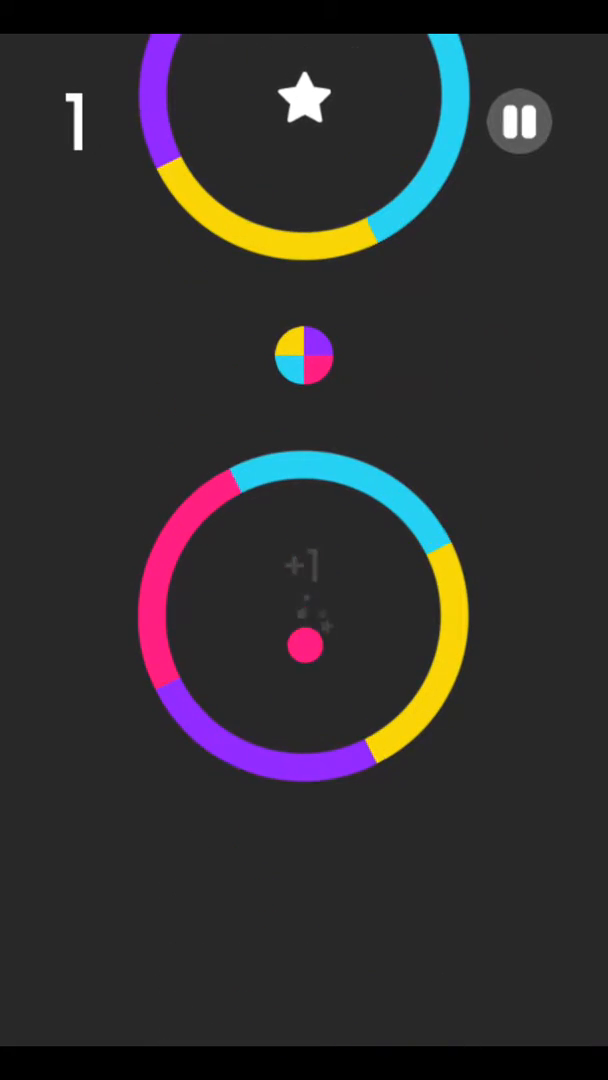
click(304, 540)
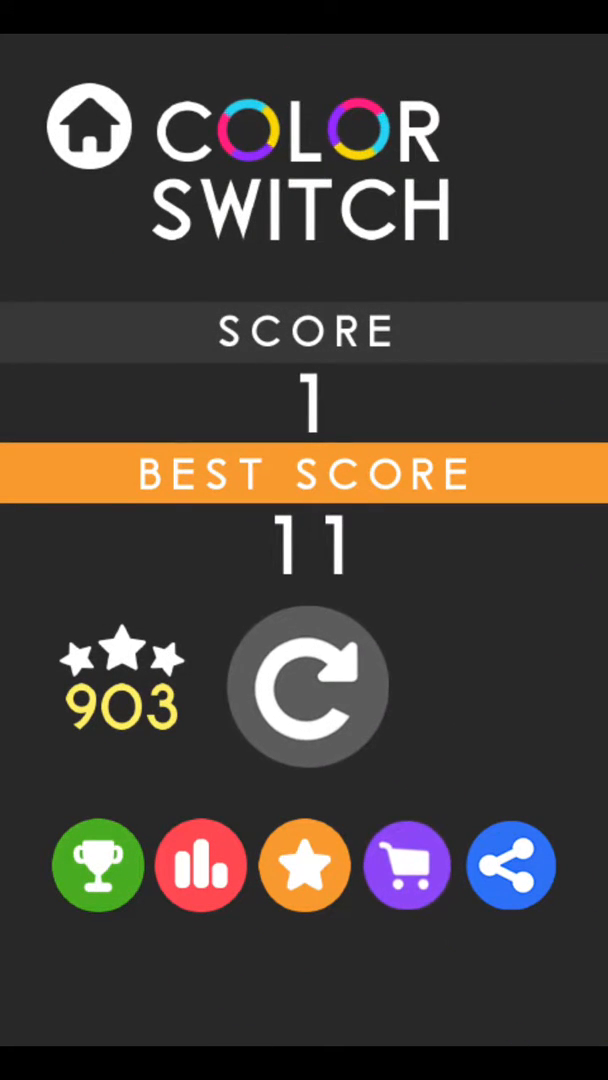
click(304, 688)
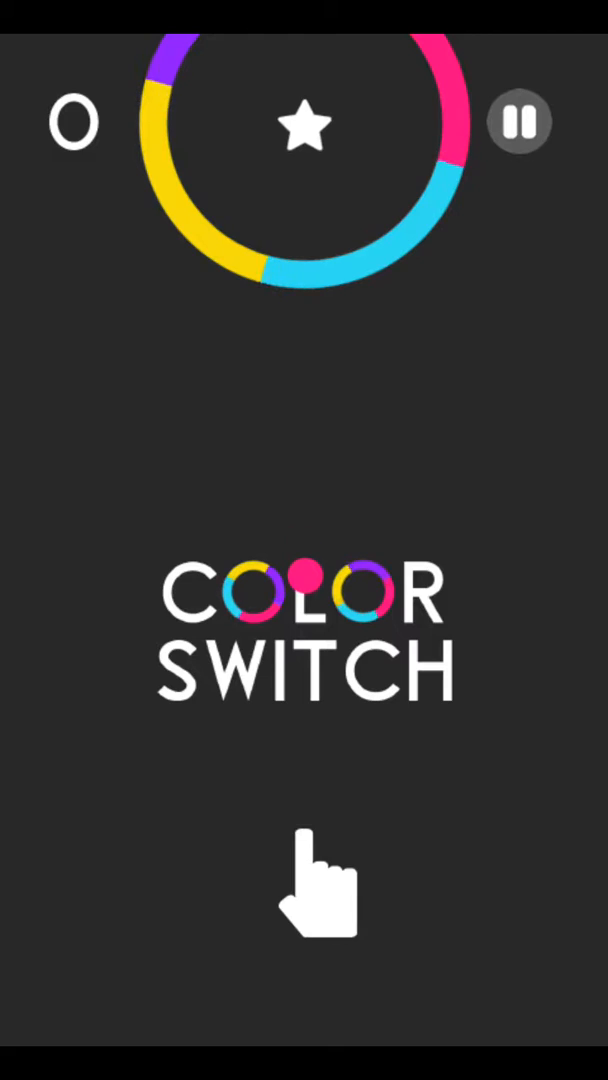
- Play two more rounds scoring 2 then 1, with stars reaching 906 and best still 11
click(304, 880)
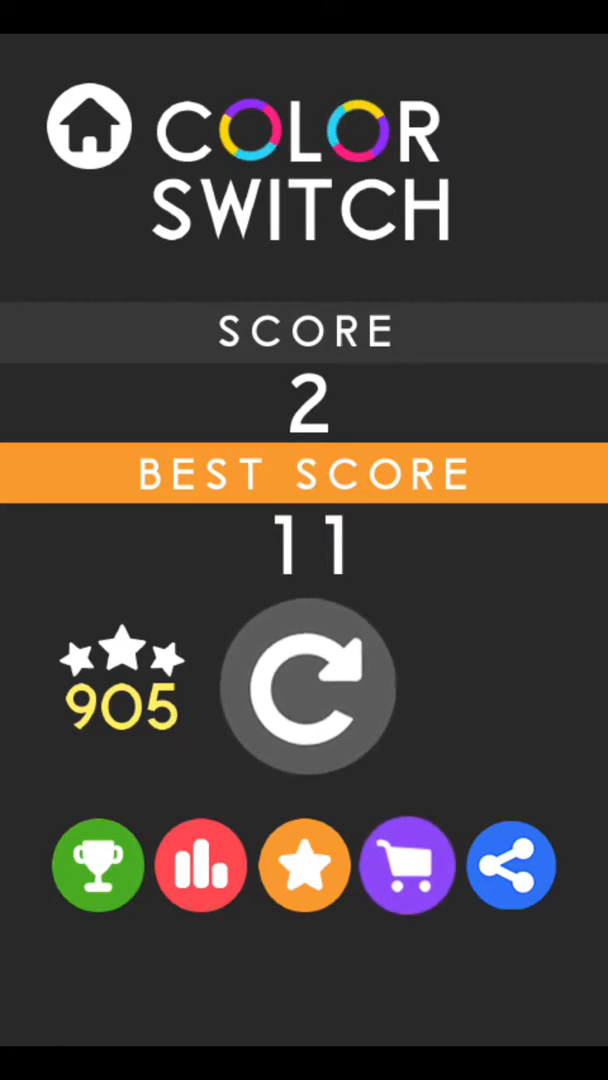
click(308, 688)
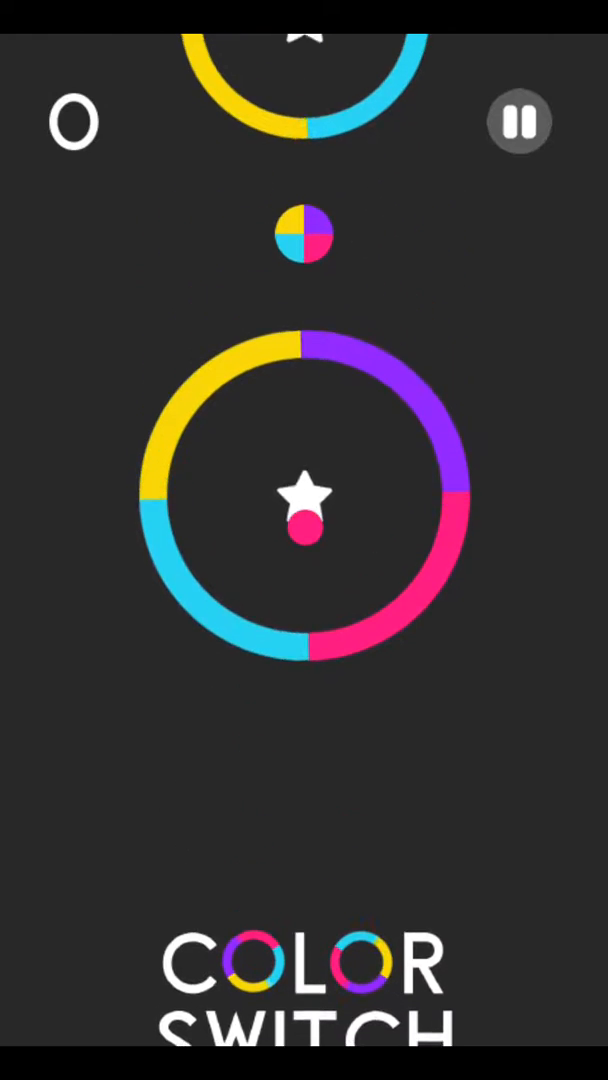
click(304, 540)
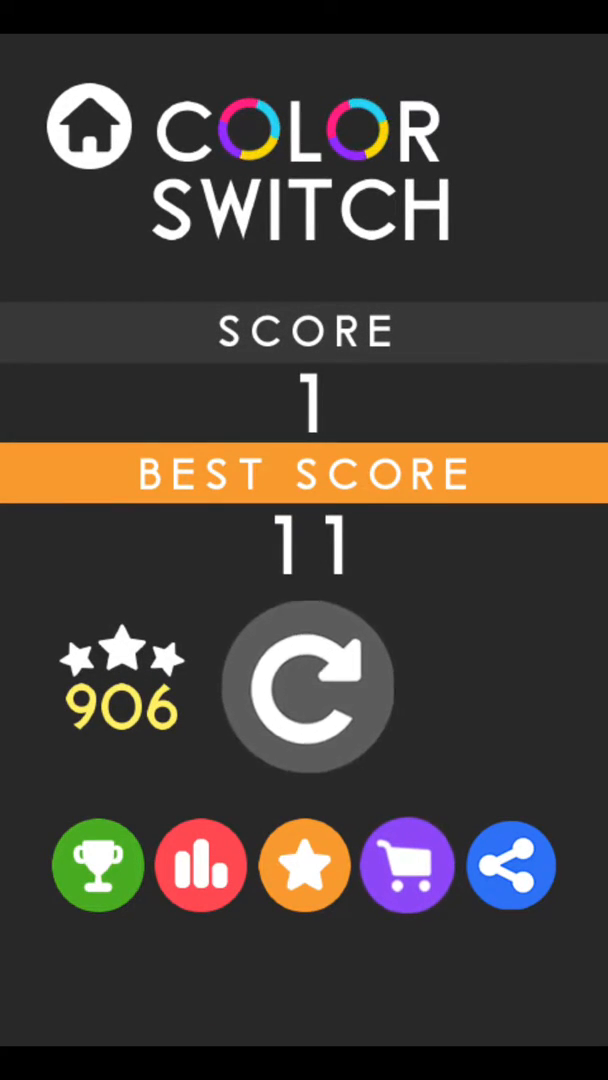
- Play a few more rounds scoring up to 2, then exit to the Android home screen
click(306, 688)
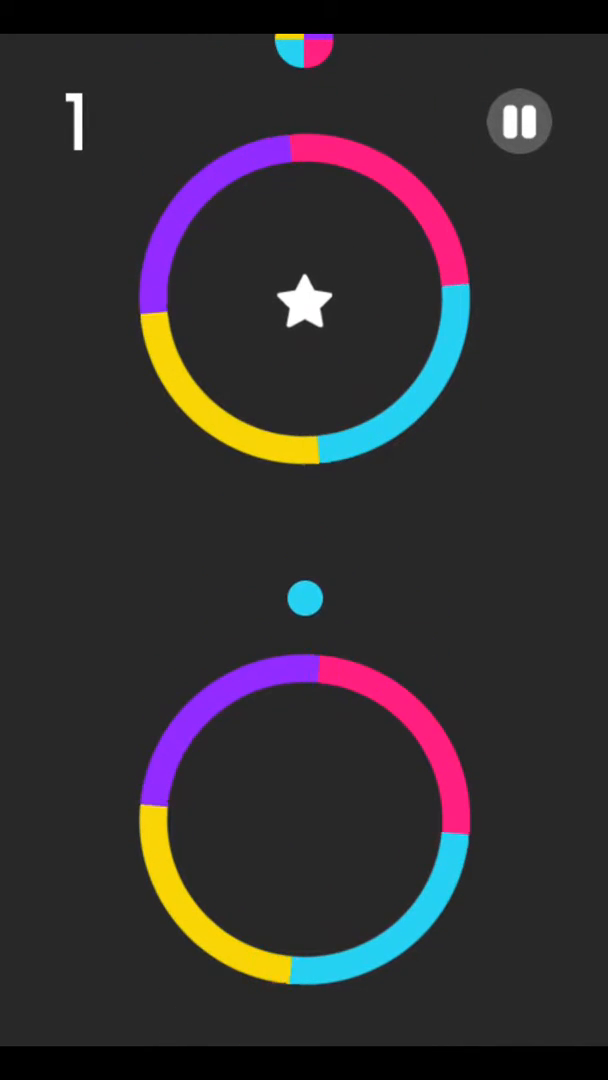
click(304, 600)
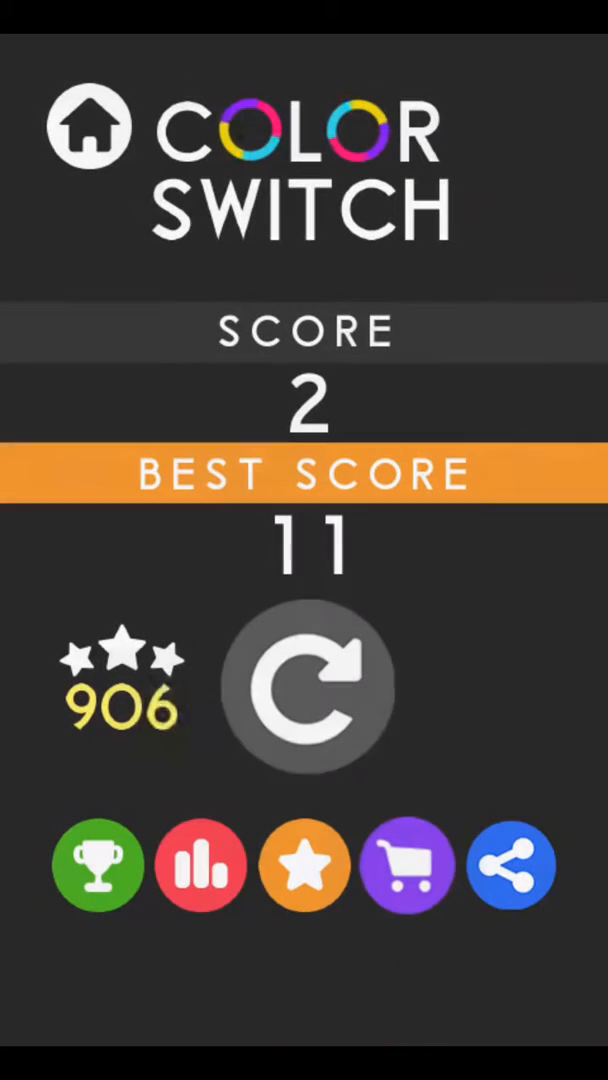
click(304, 690)
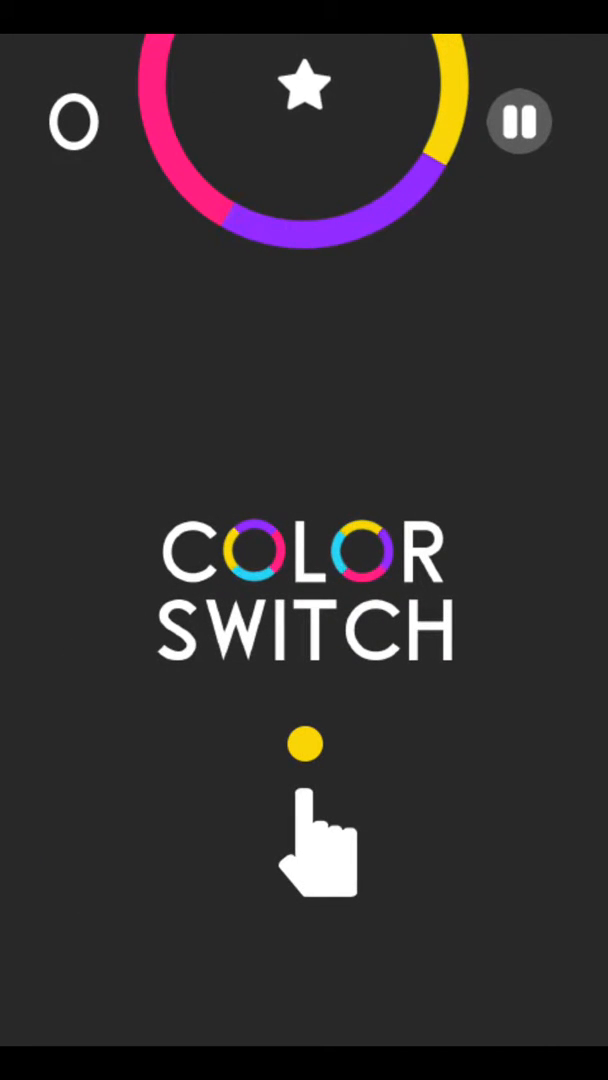
click(304, 820)
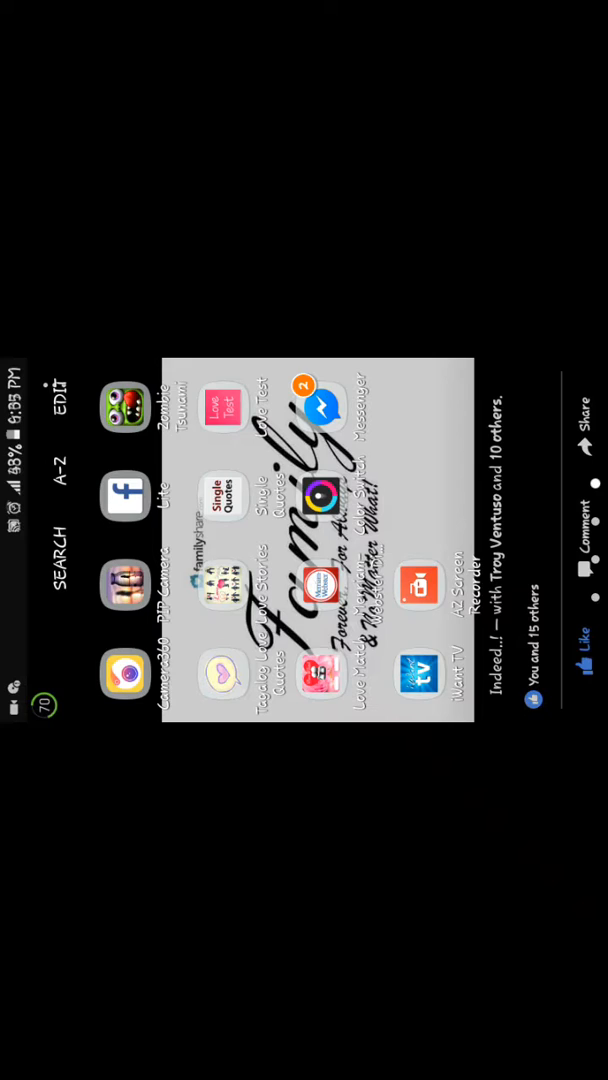
- Launch Zombie Tsunami and start a run from the boosters screen
click(122, 410)
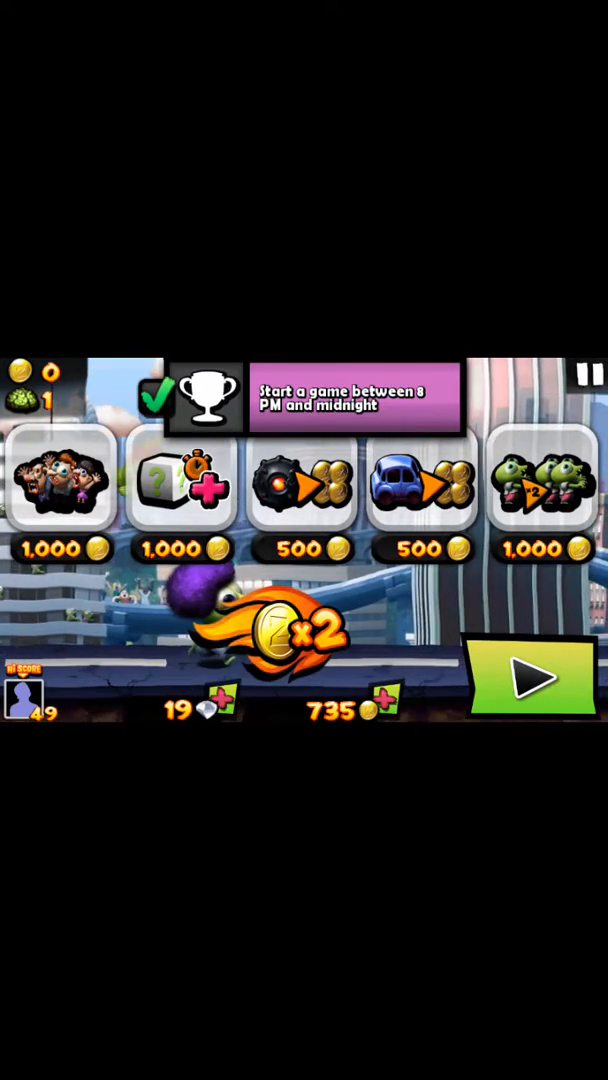
click(532, 672)
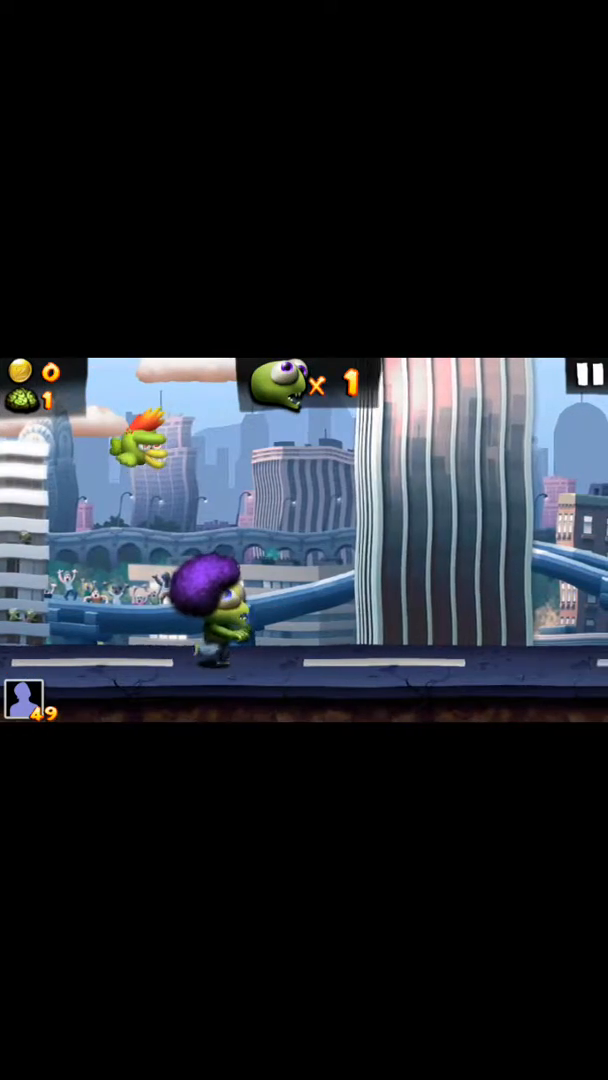